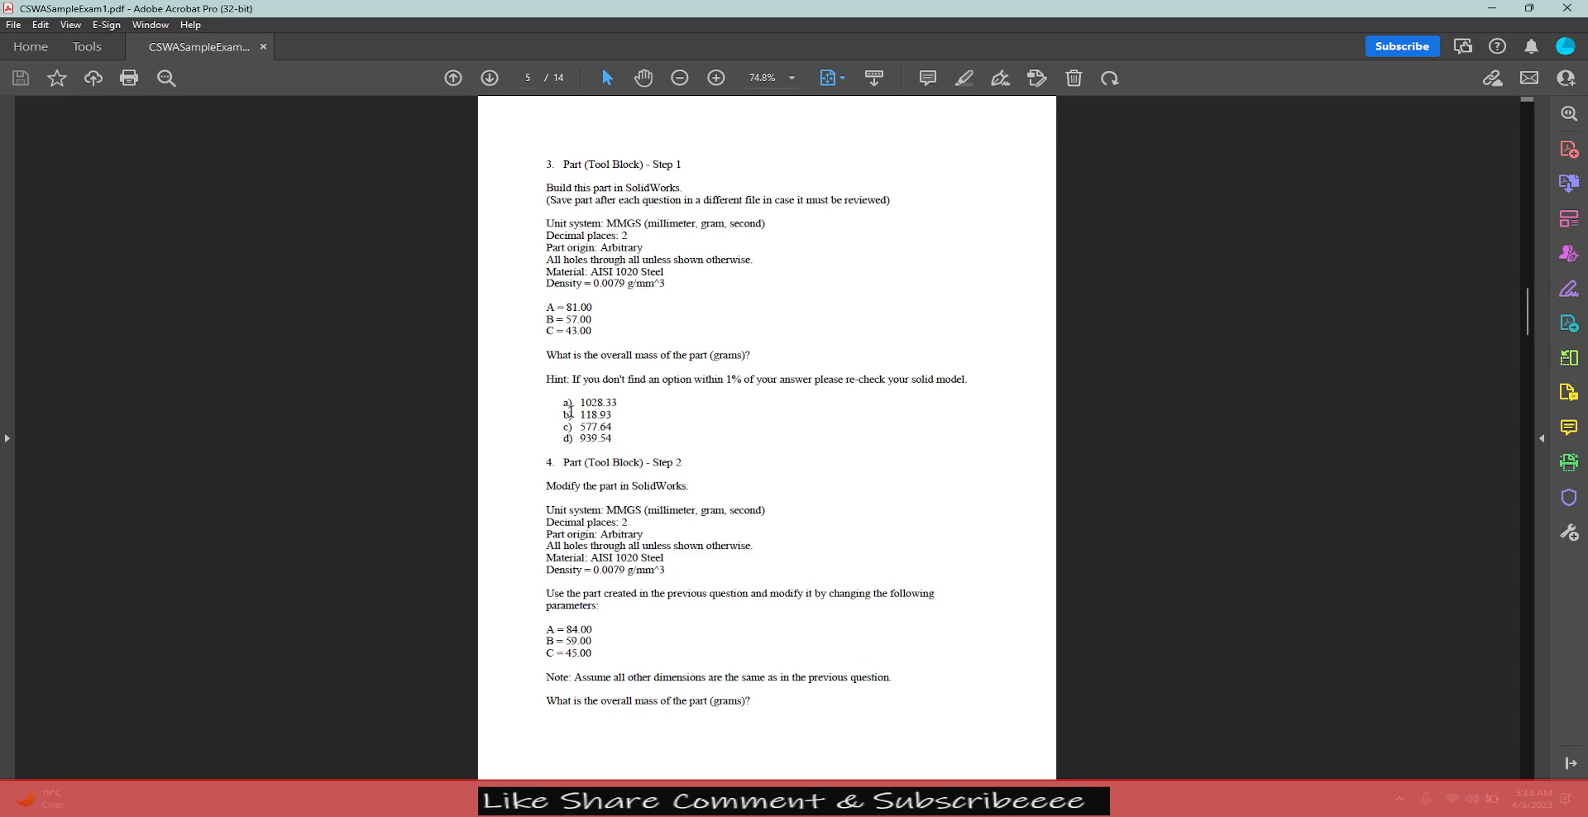
mouse_move(574, 606)
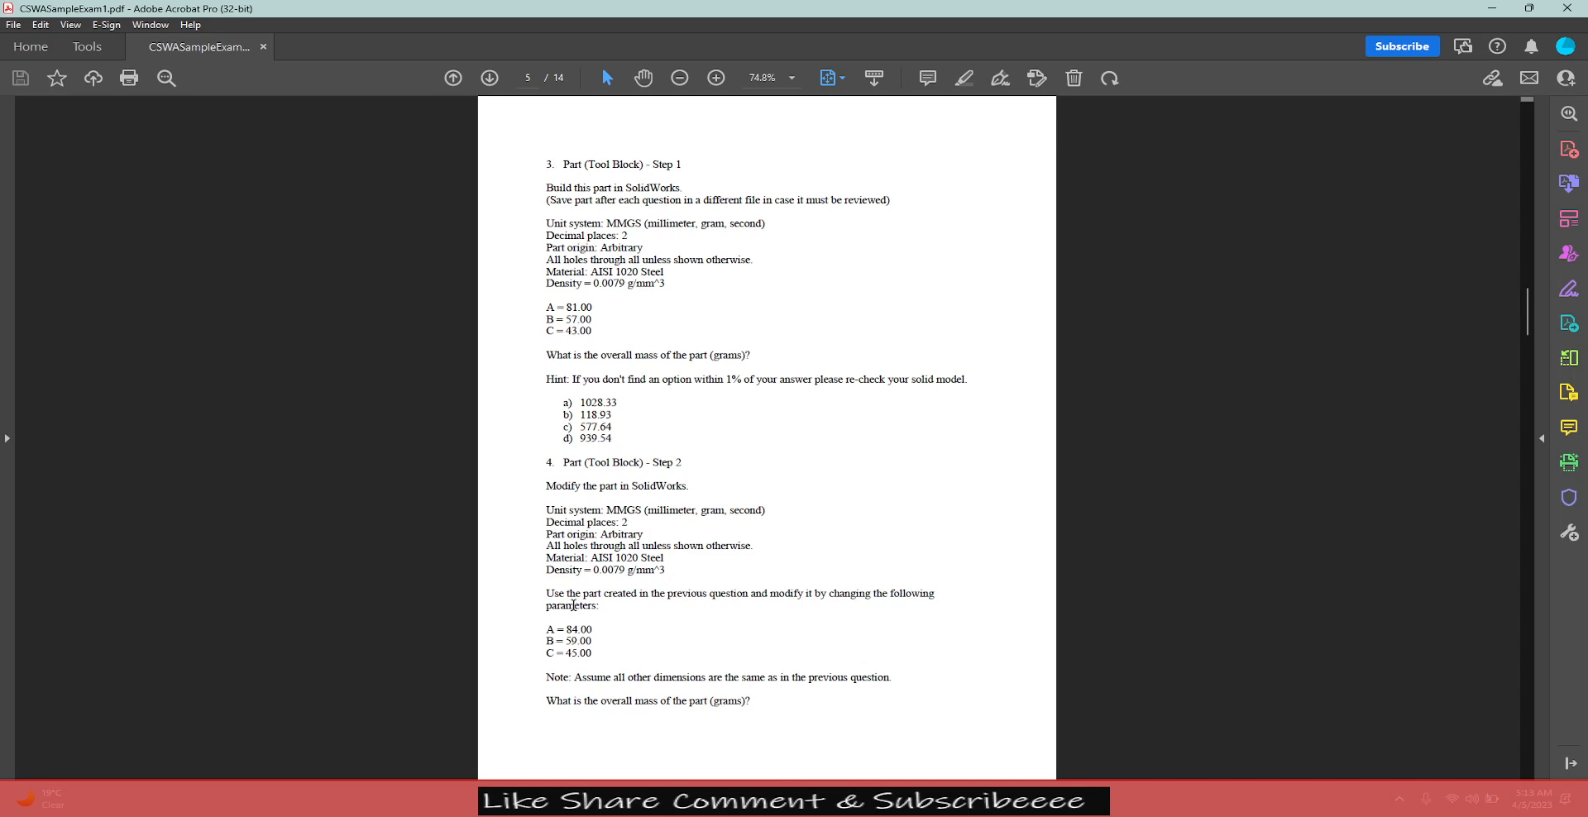
mouse_move(565, 665)
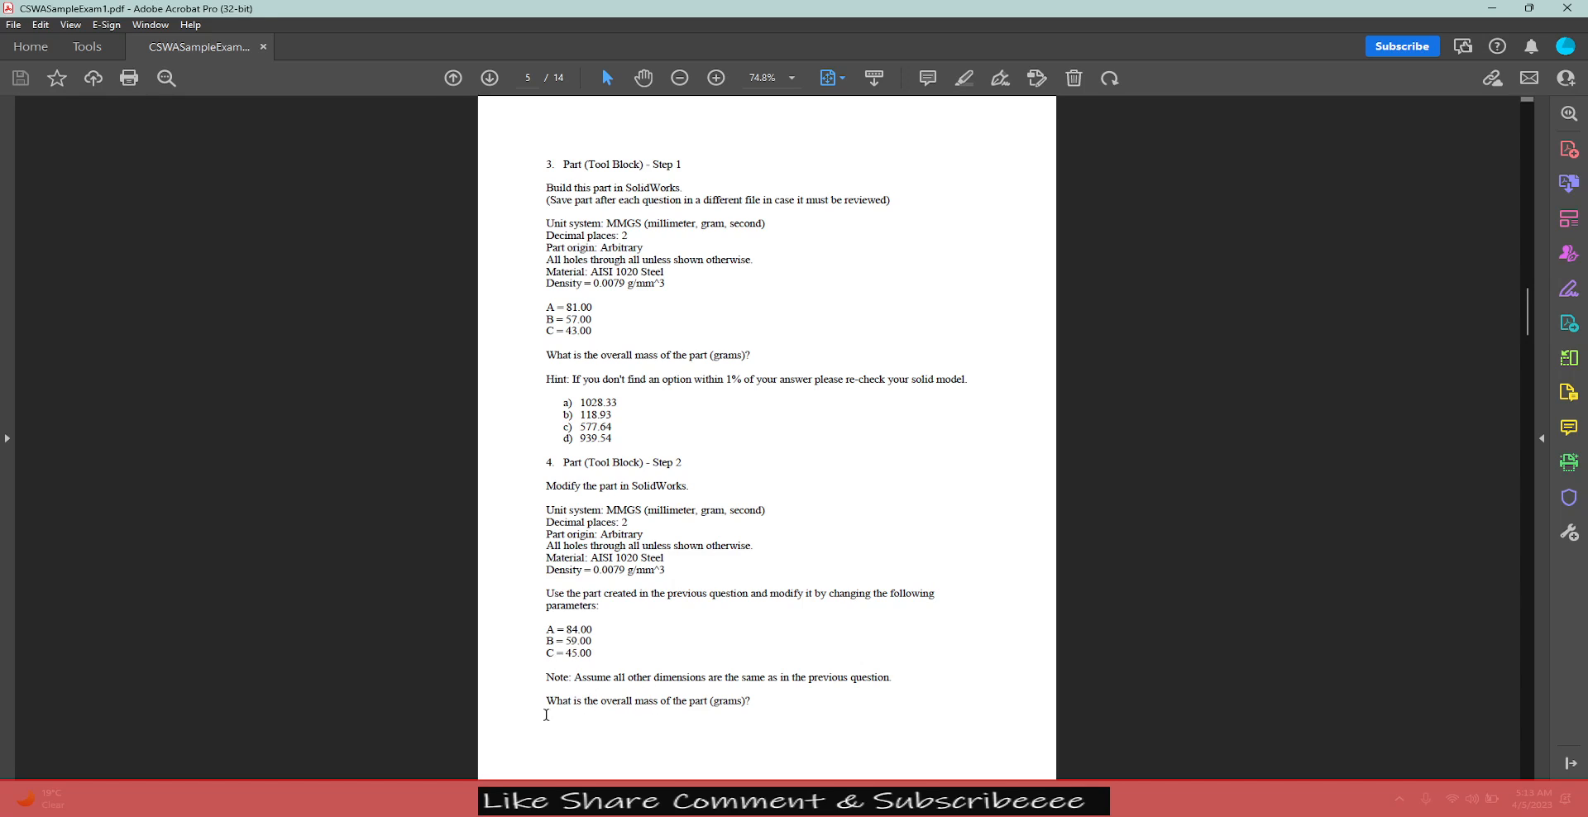
mouse_move(706, 713)
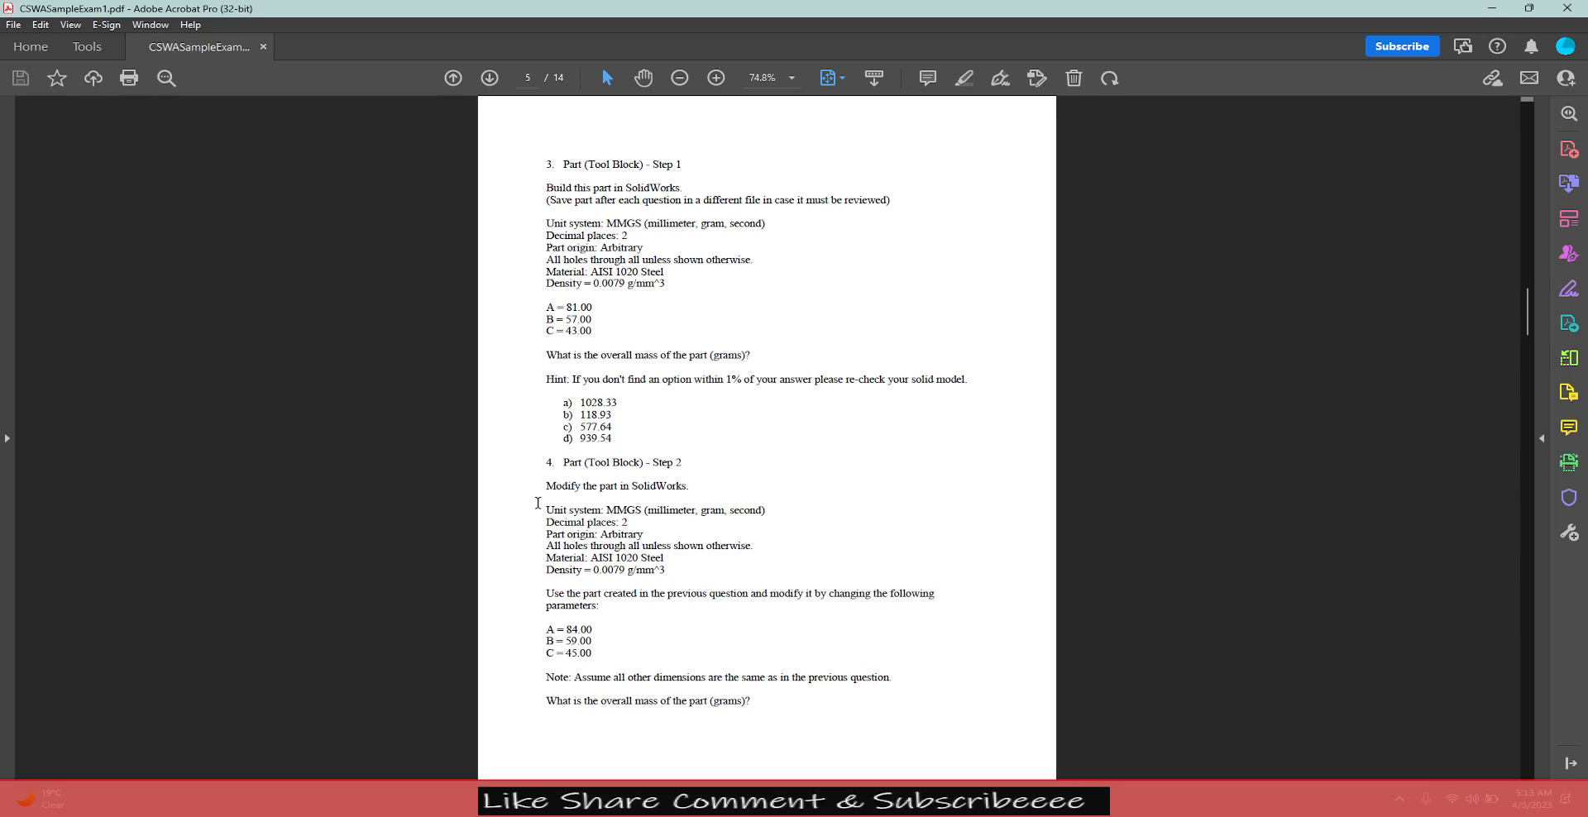
mouse_move(649, 569)
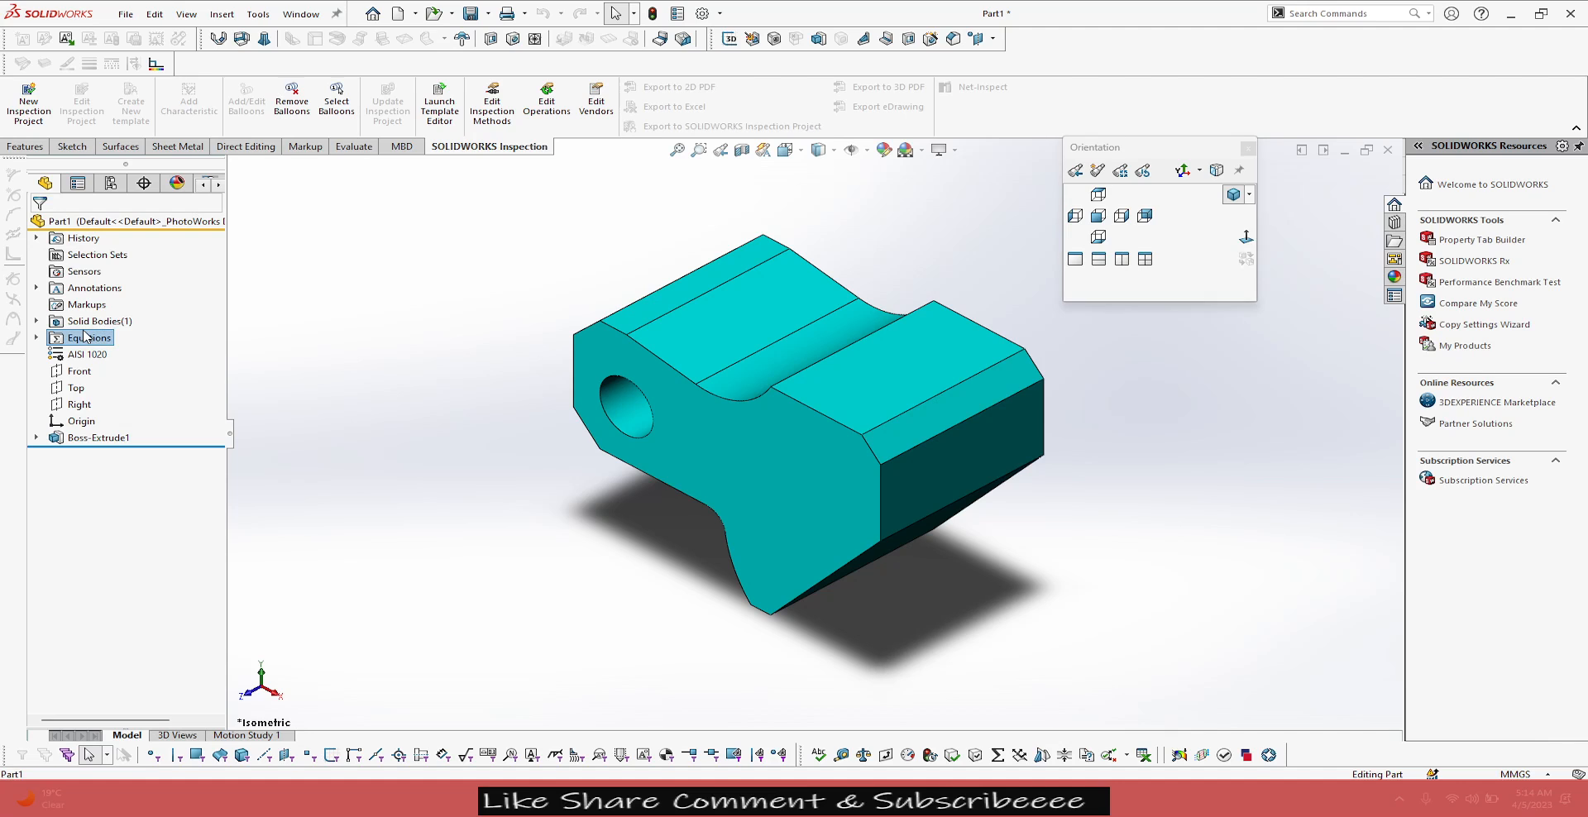
- Show the part's equations list with global variables A=81, B=57, C=43
double_click(90, 337)
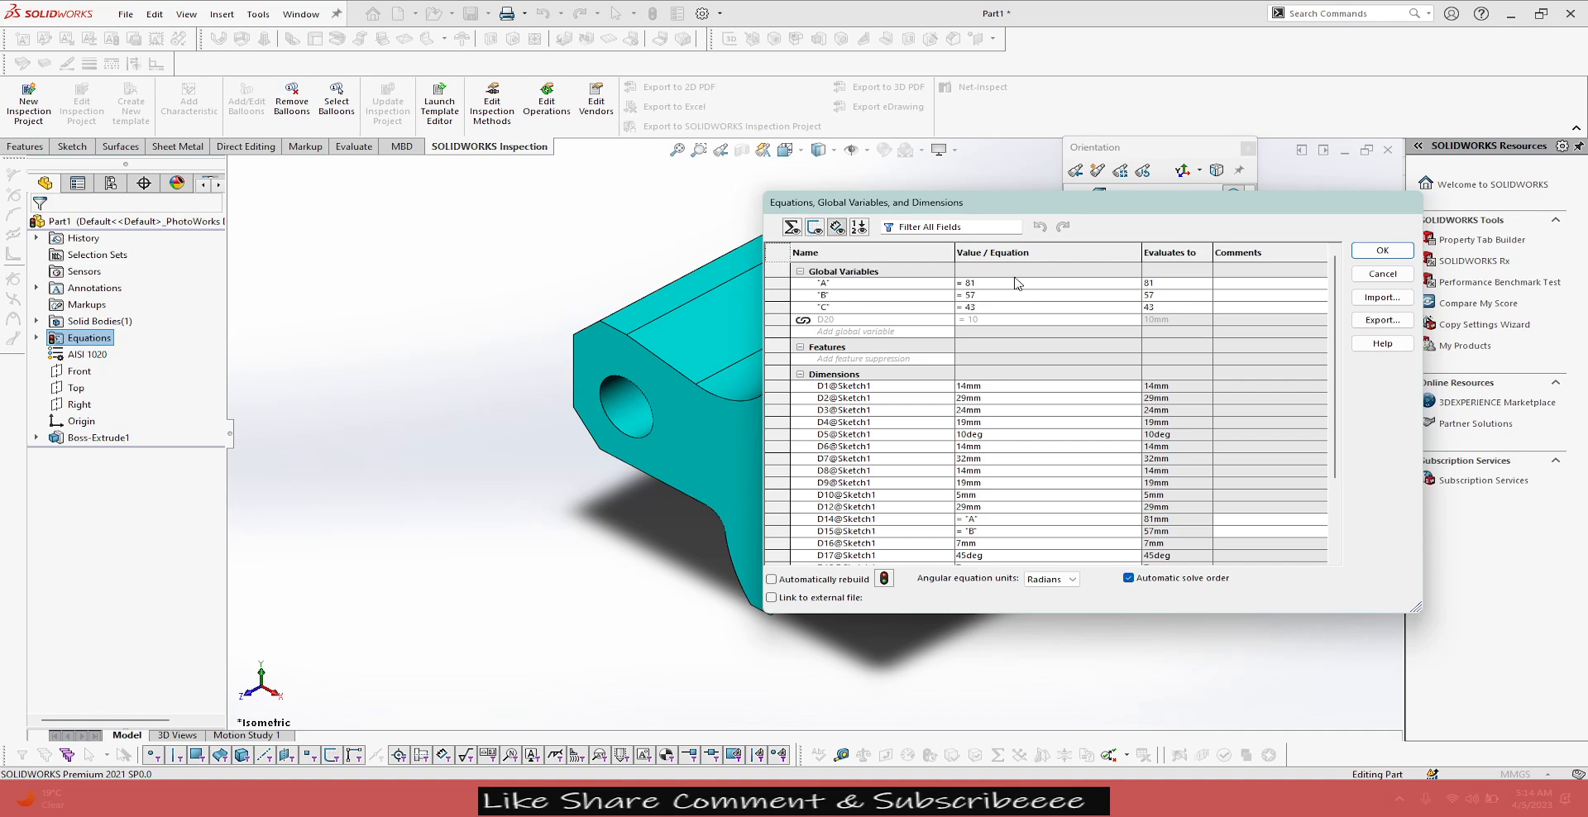
- Set global variables A=84, B=59, C=45 and rebuild the tool block
click(1012, 295)
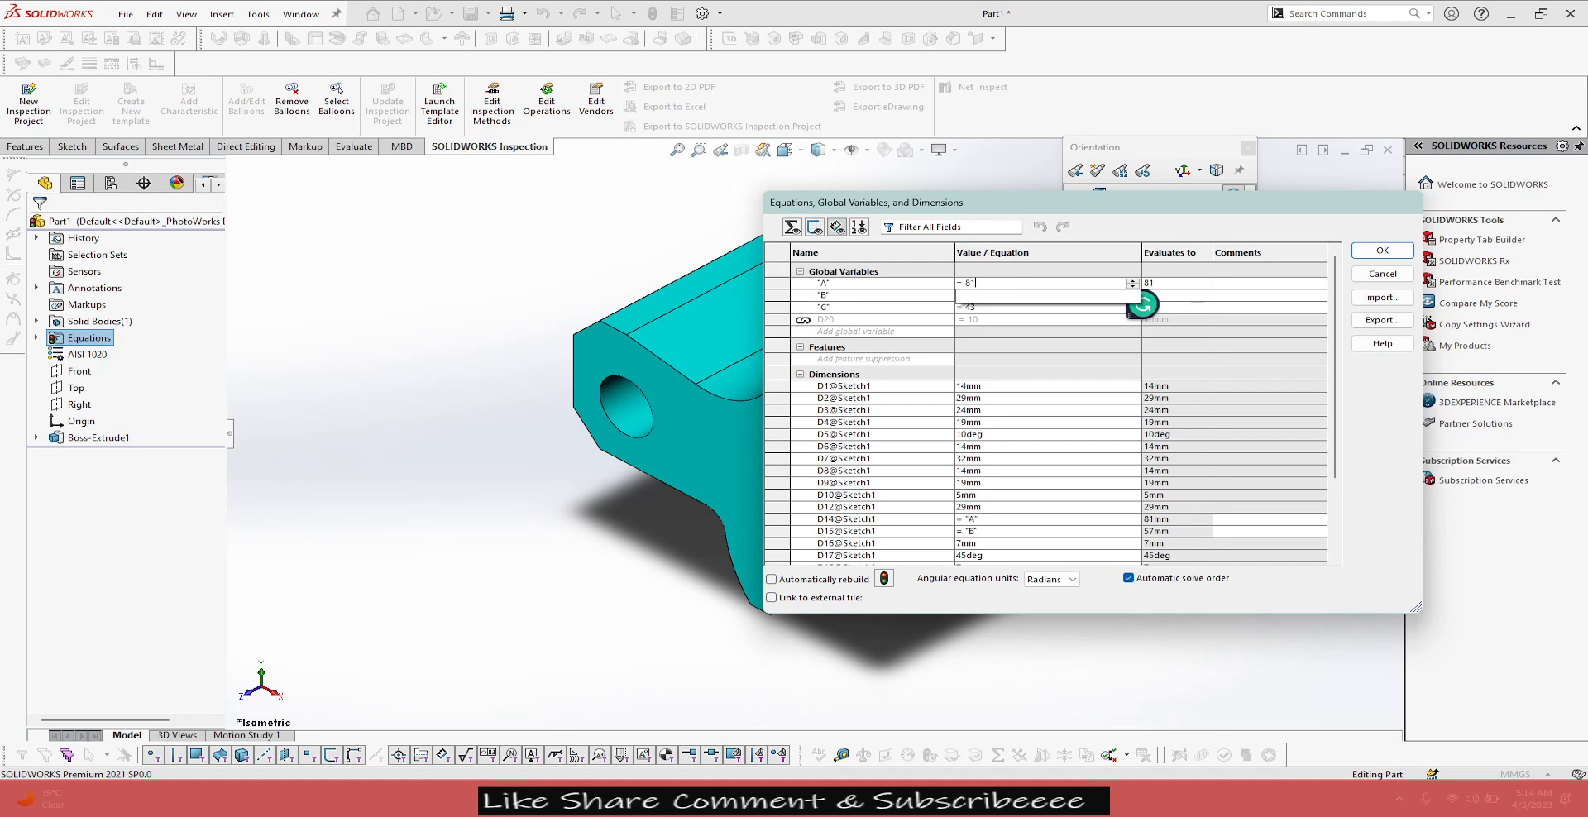
click(1134, 306)
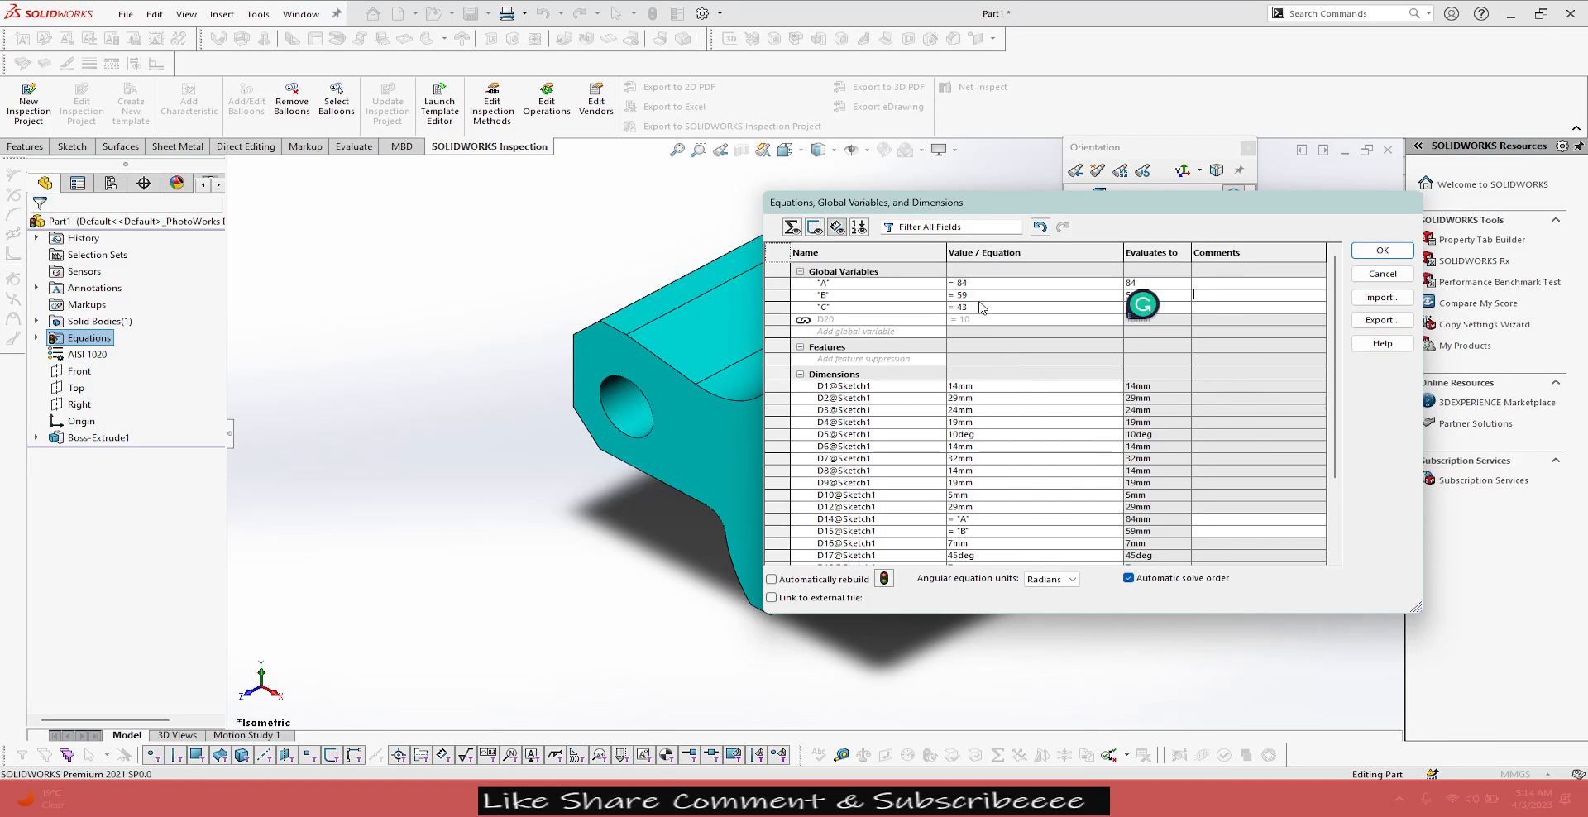
text(4)
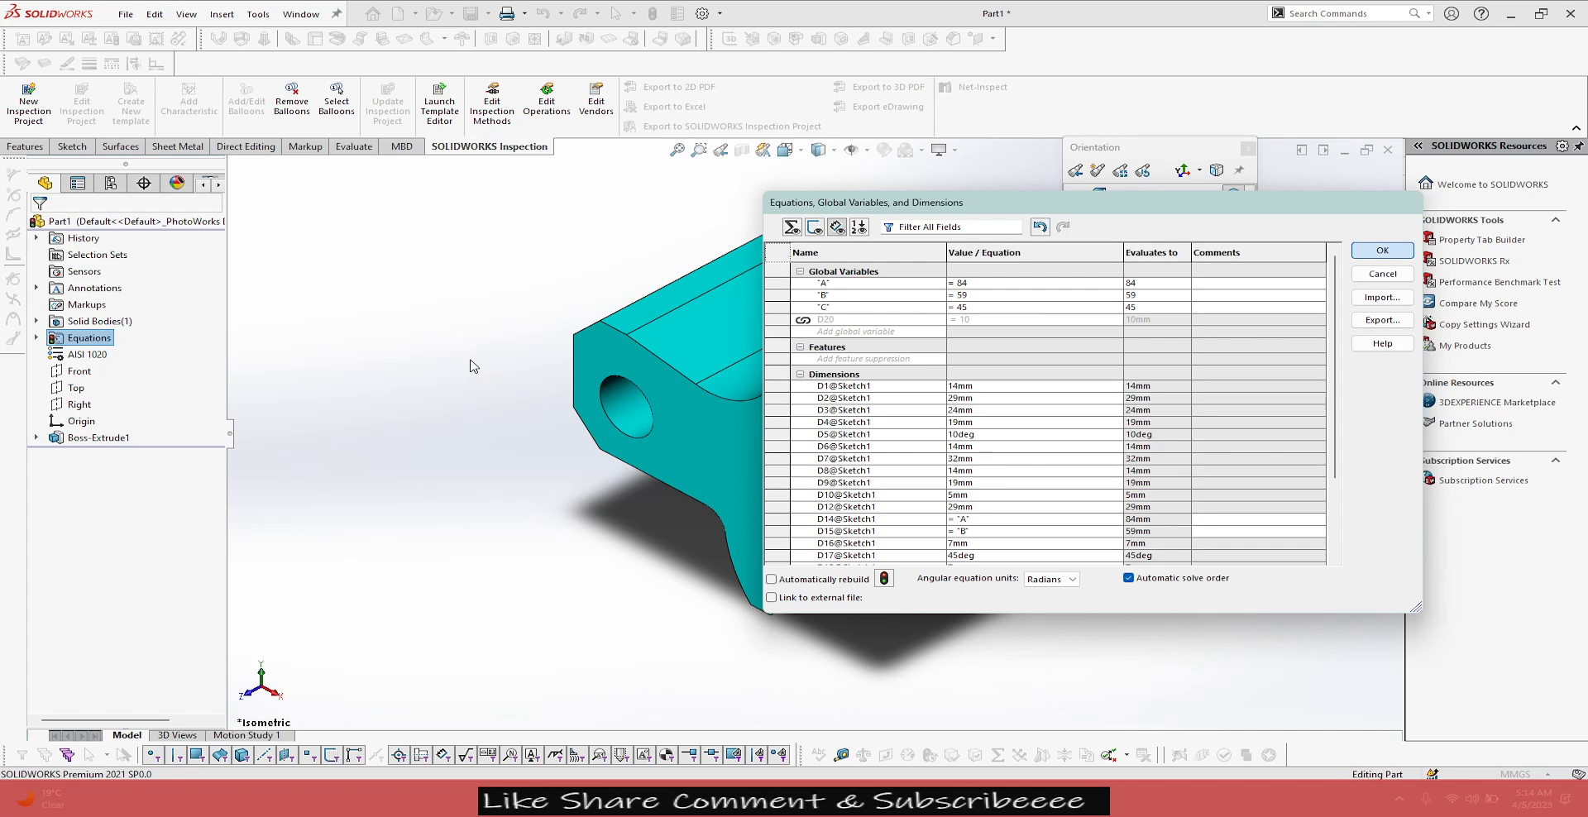
click(1380, 250)
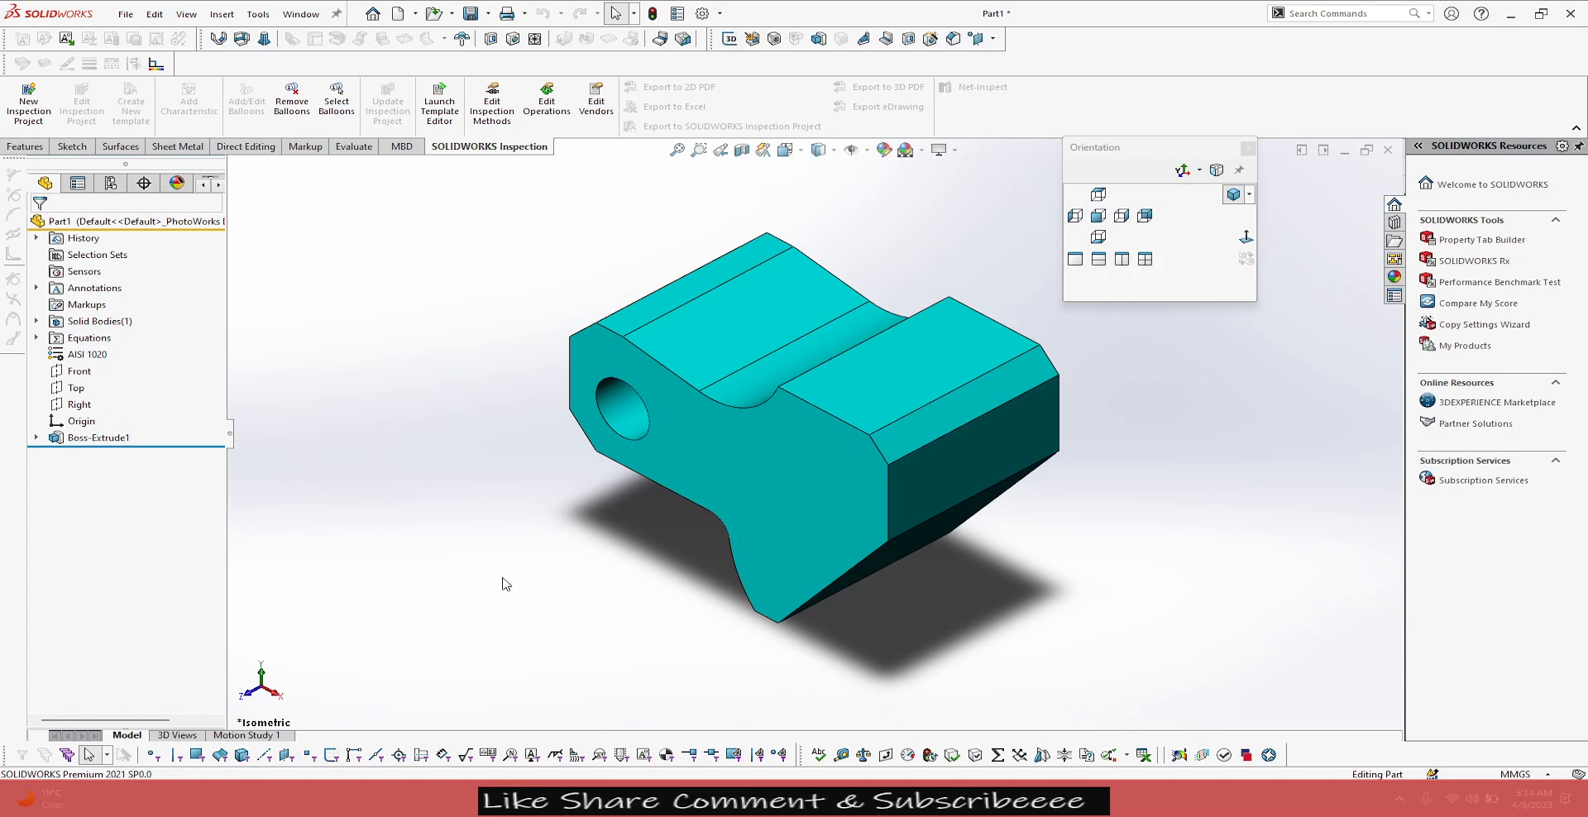
mouse_move(653, 13)
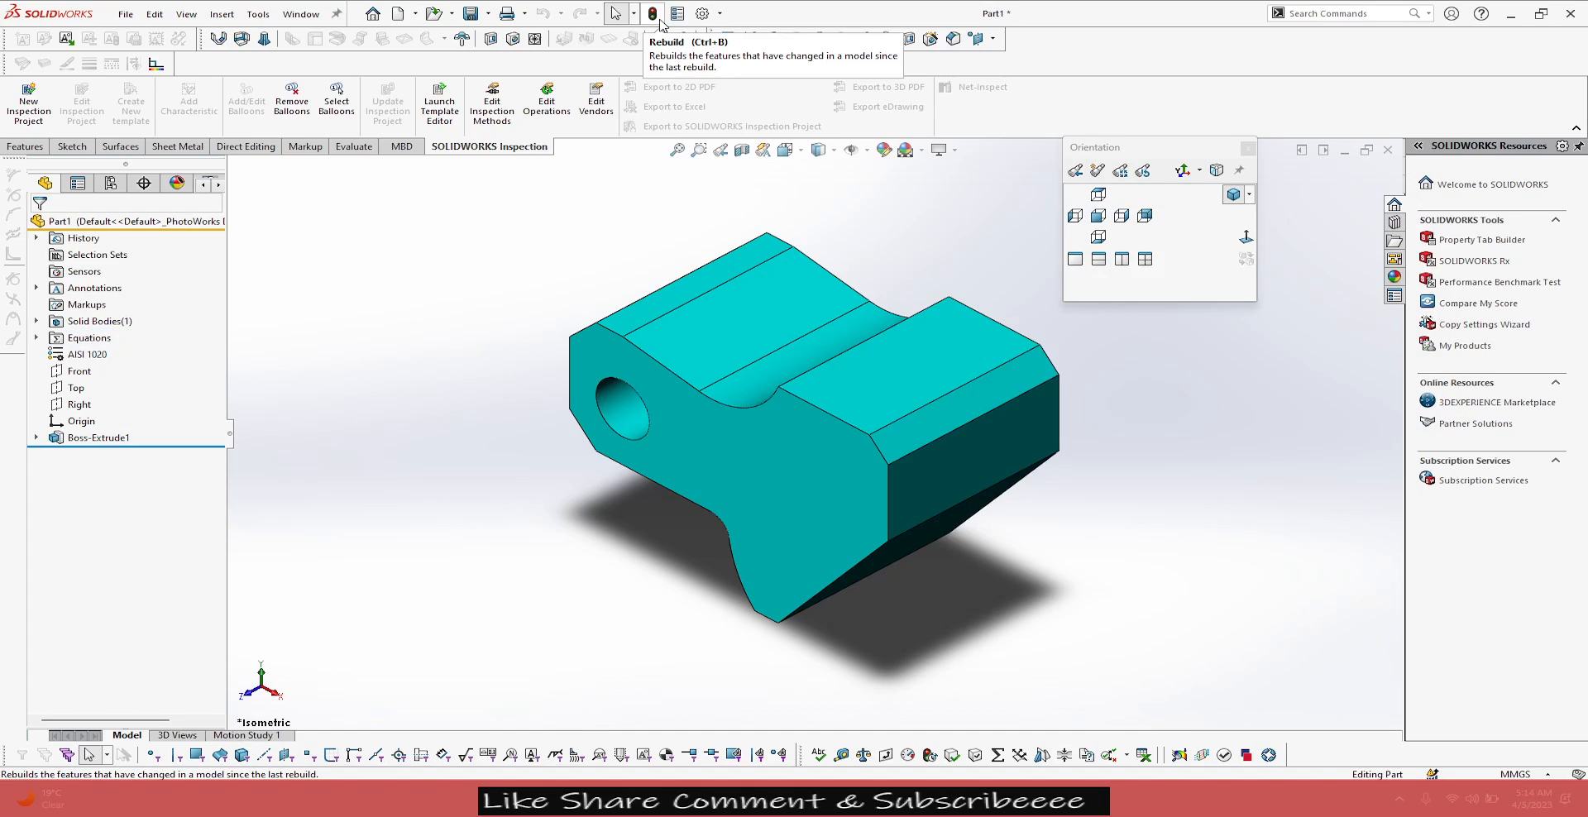
mouse_move(513, 463)
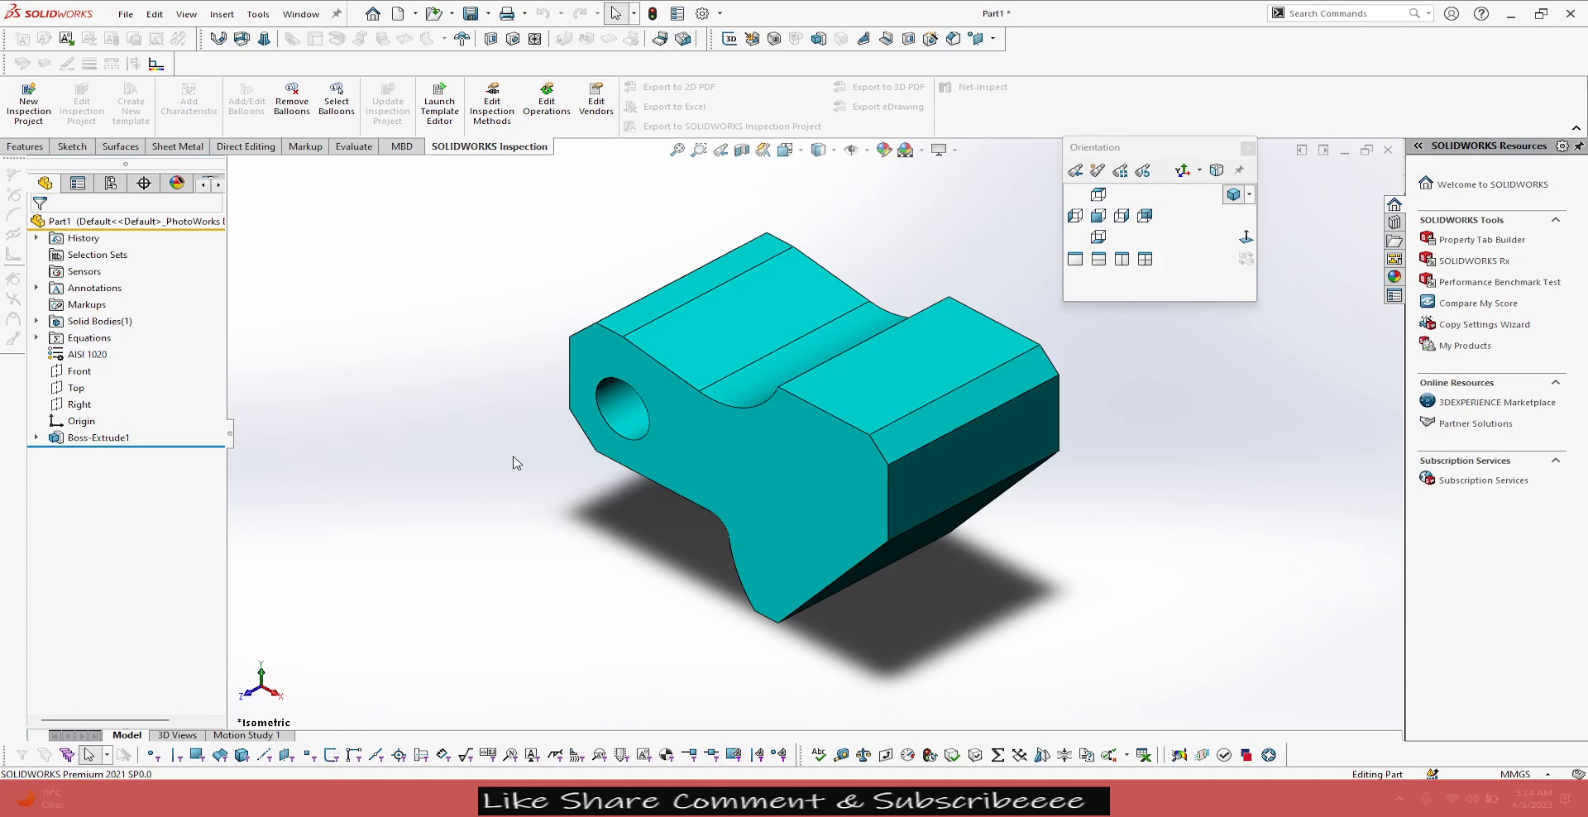
mouse_move(838, 746)
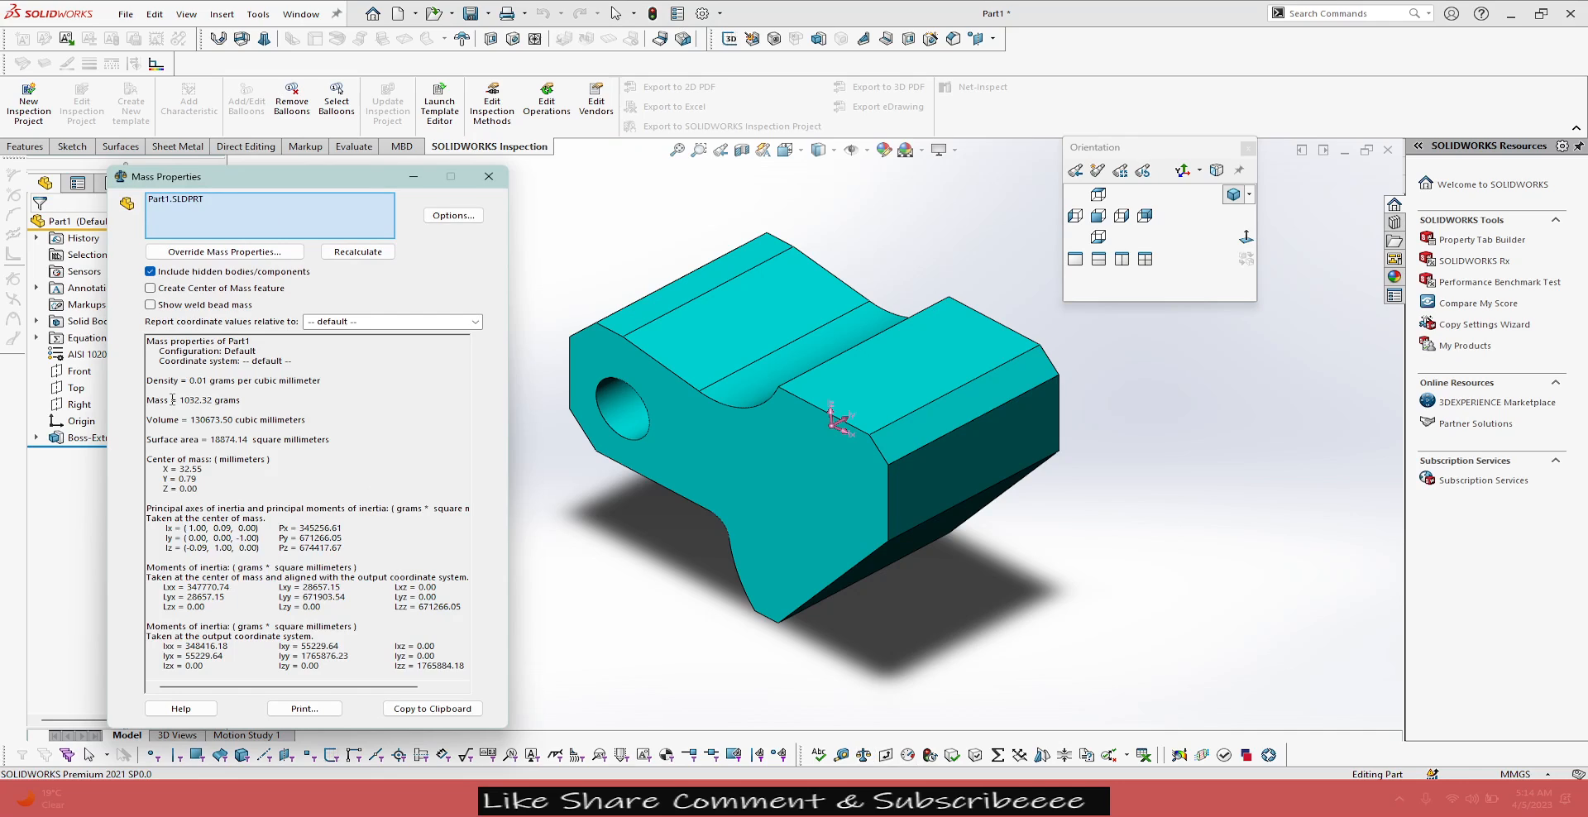
- Confirm the reported mass of 1032.32 g against answer 4 in the PDF key
double_click(206, 401)
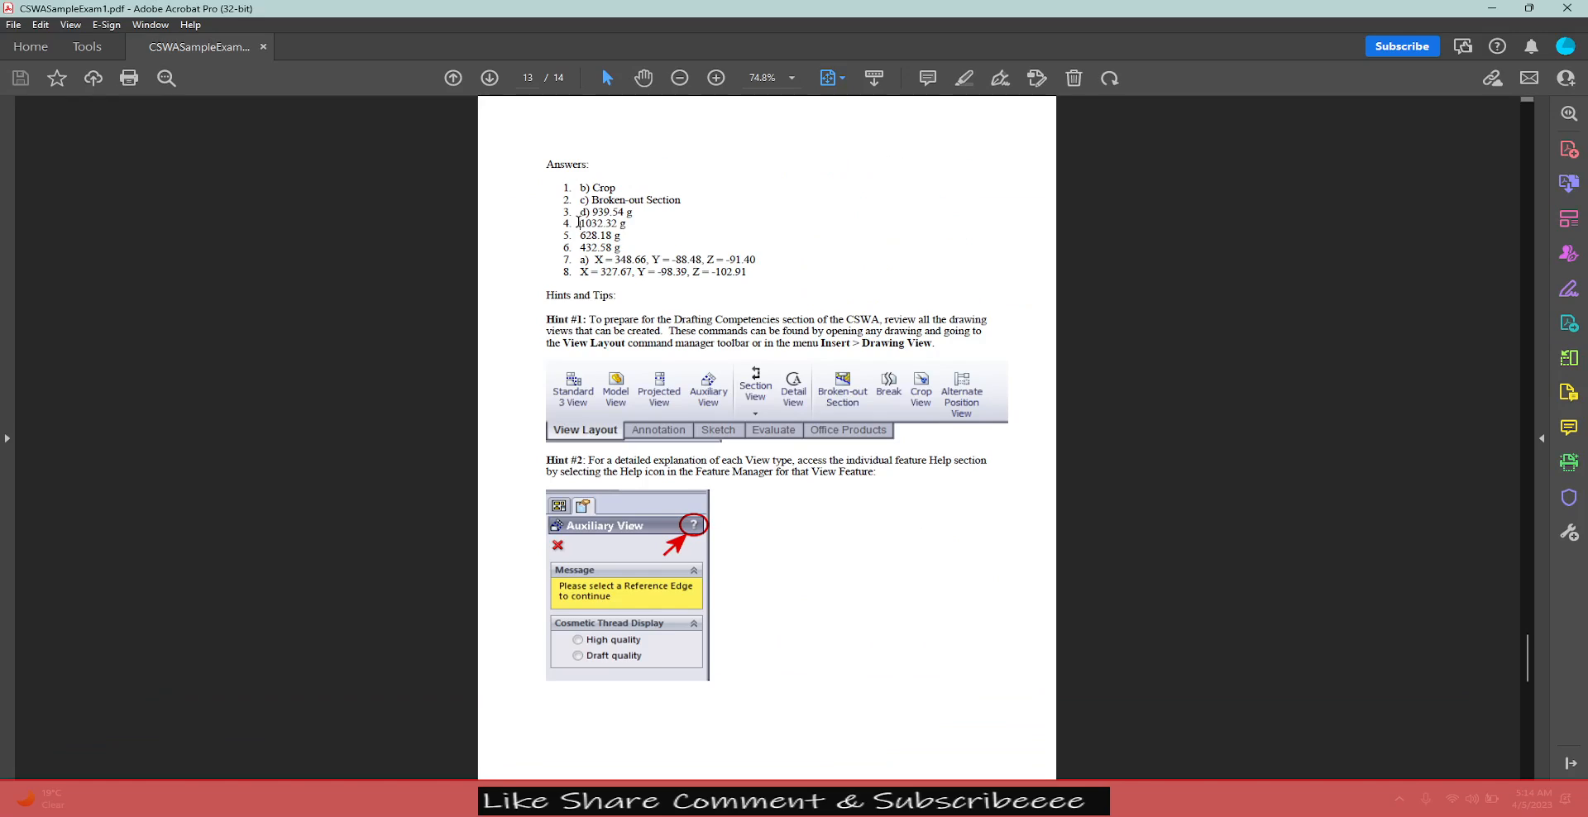
double_click(602, 223)
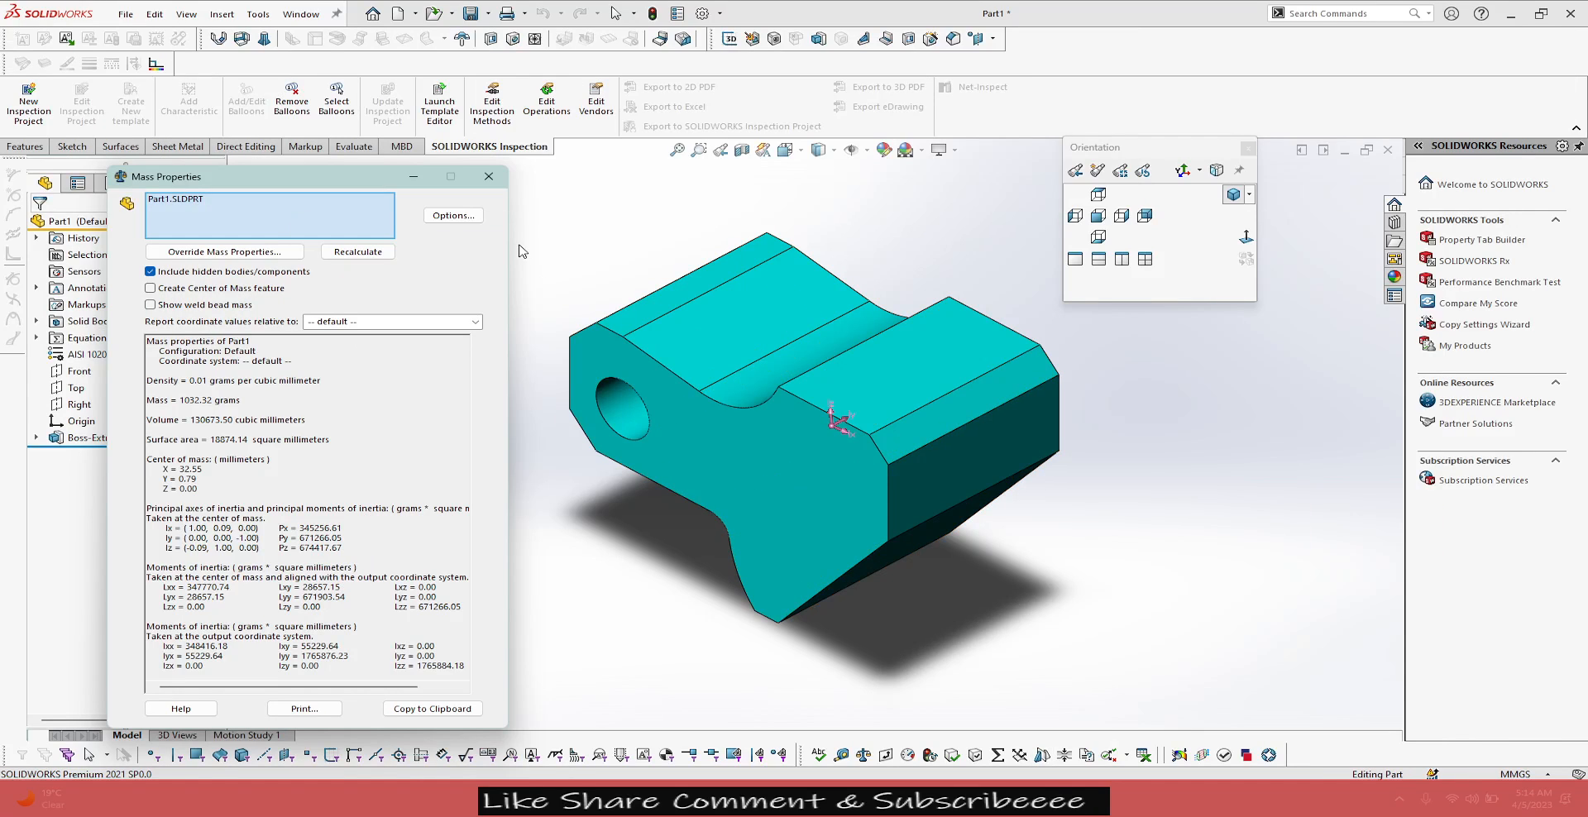
mouse_move(497, 199)
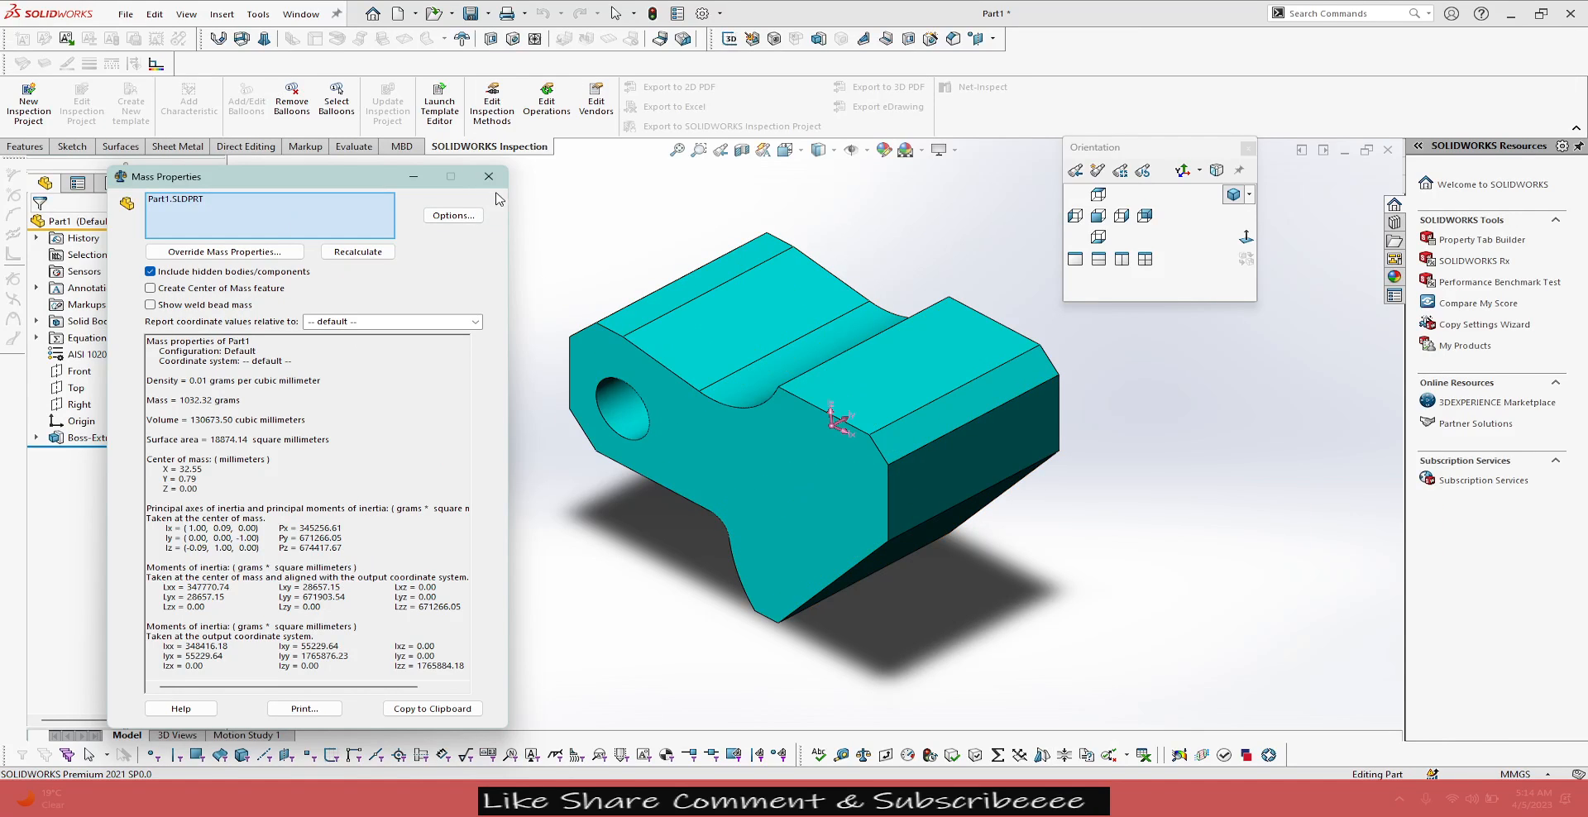
mouse_move(487, 177)
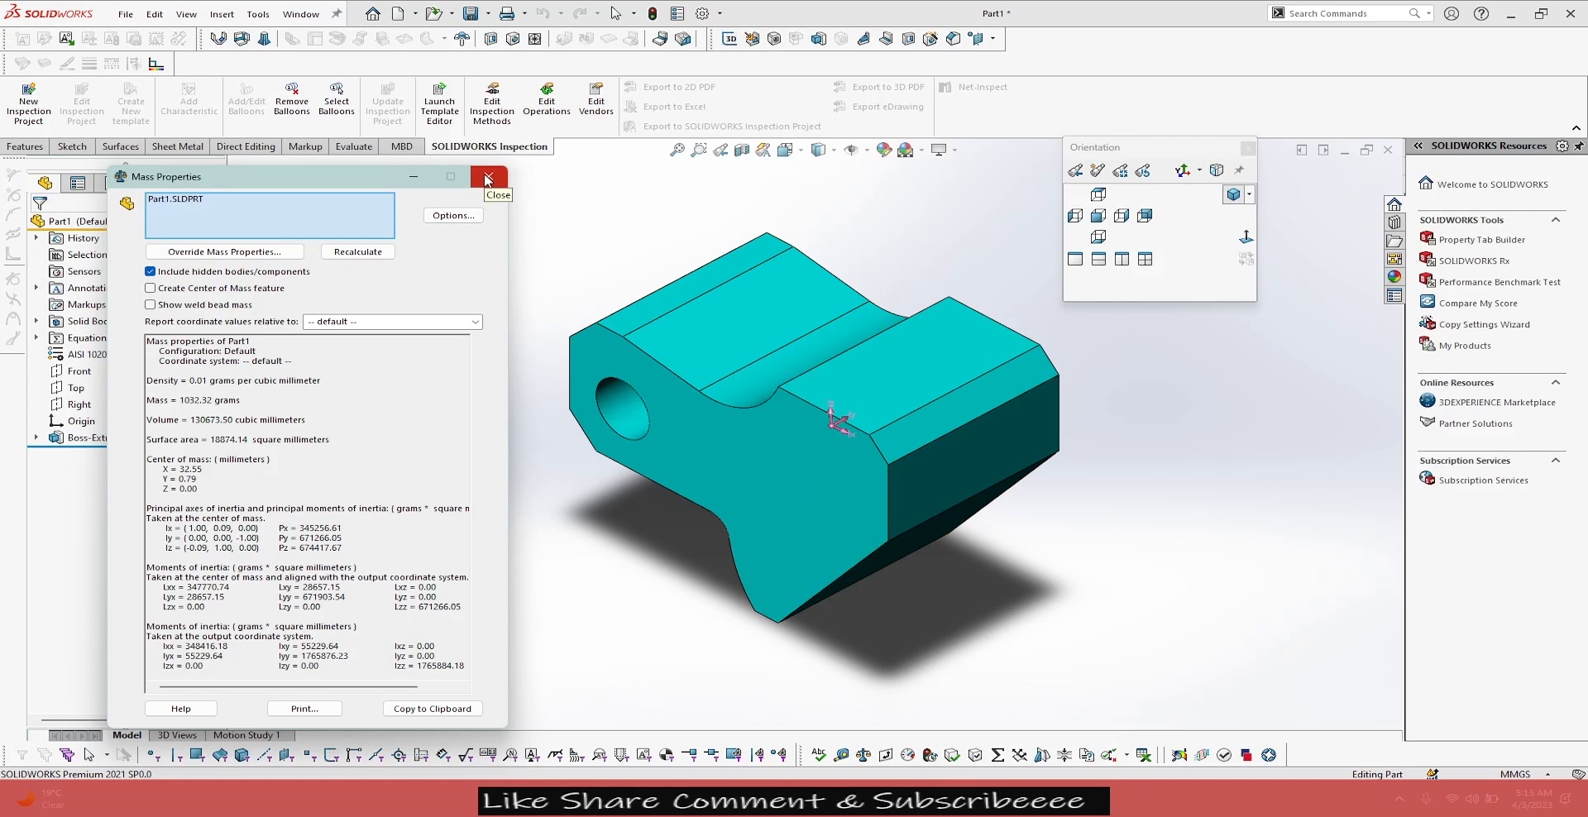
- Dismiss the Mass Properties report, leaving the updated tool block visible
click(484, 177)
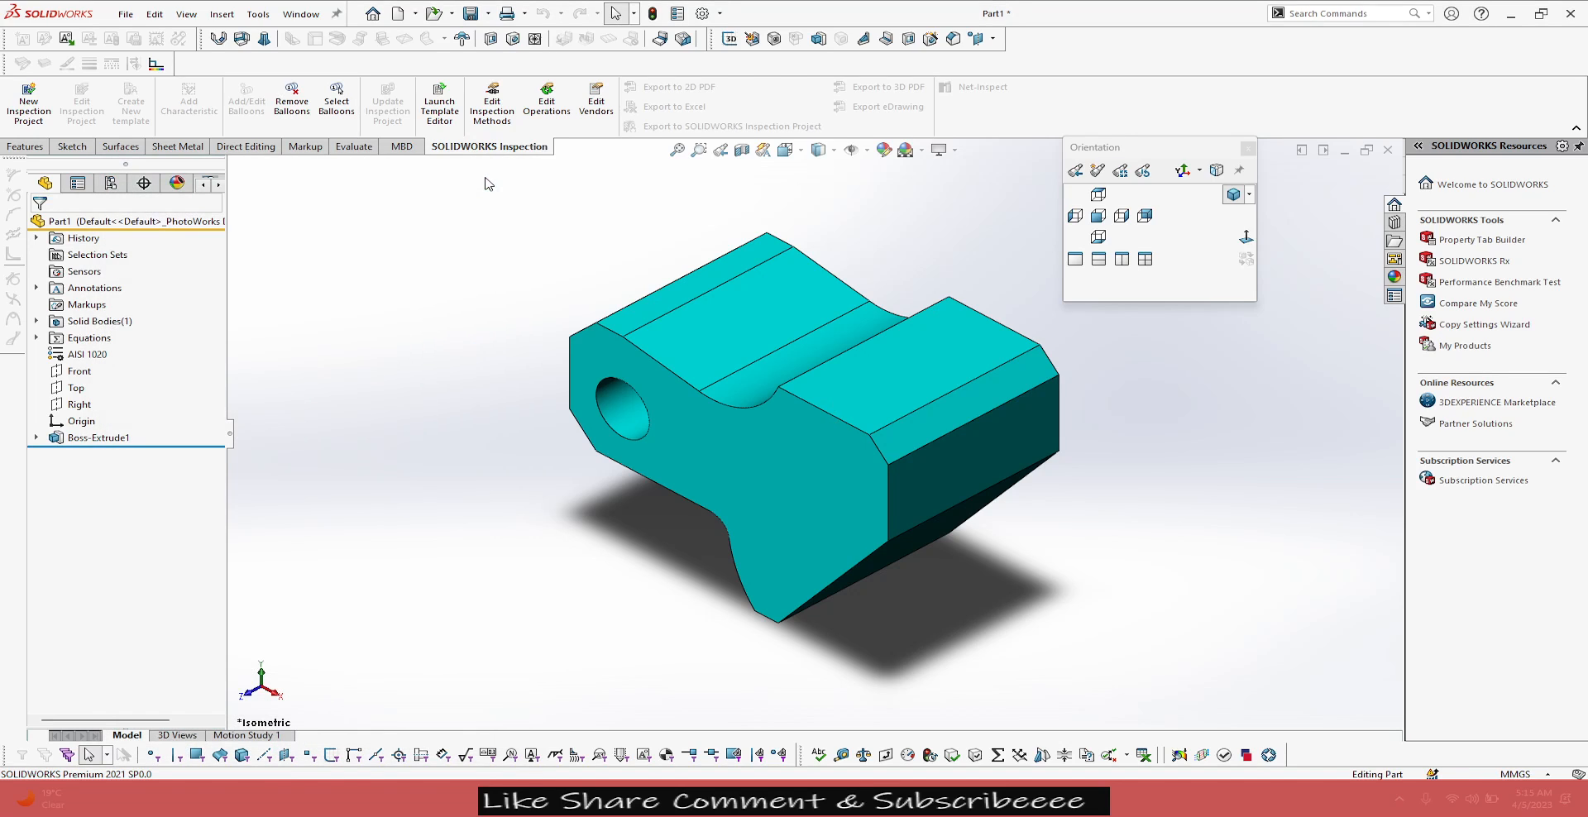